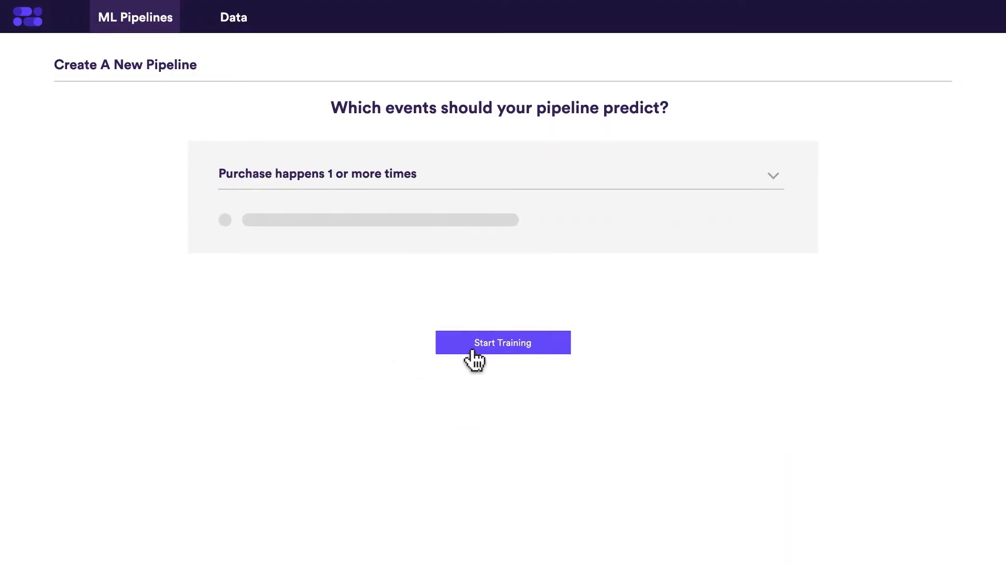
- Begin training the pipeline that predicts purchase occurring 1 or more times
click(502, 342)
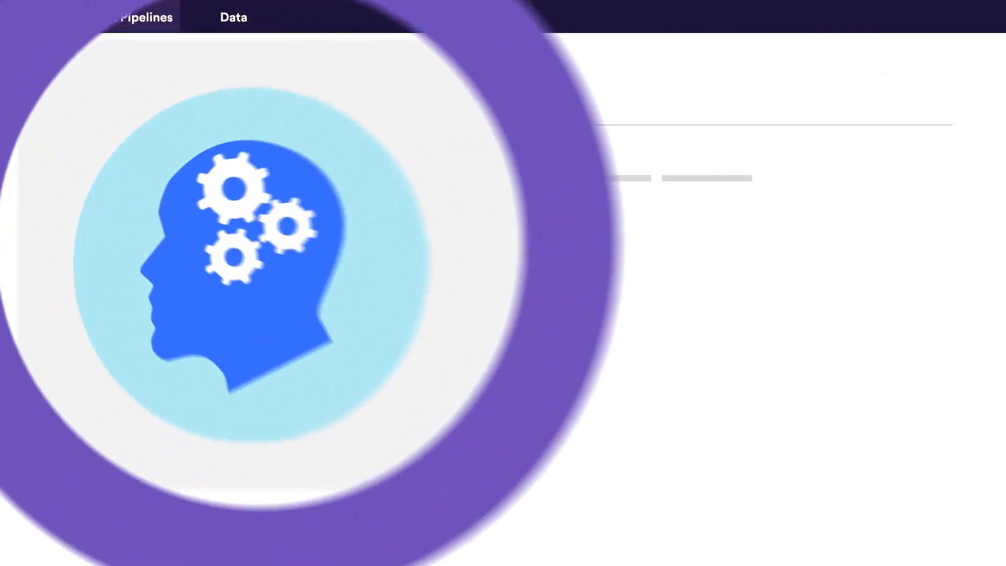